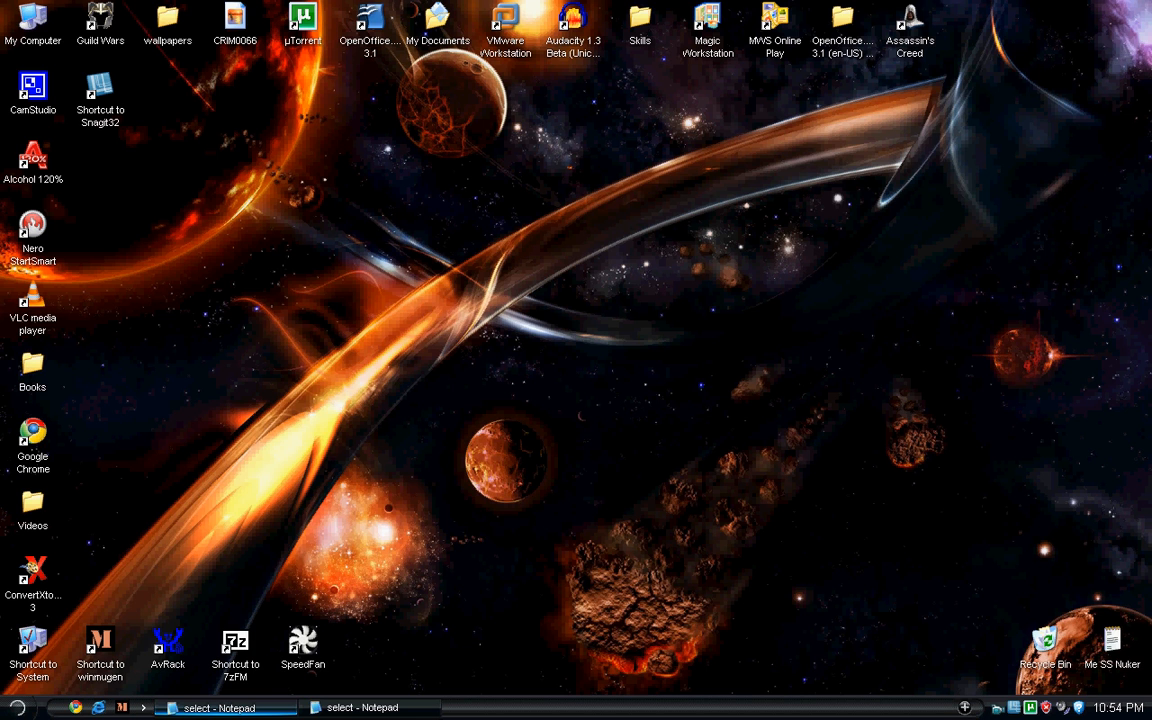
- Restore the select.def character list and stages windows from the taskbar
{"action": "left_click", "coordinate": [364, 708]}
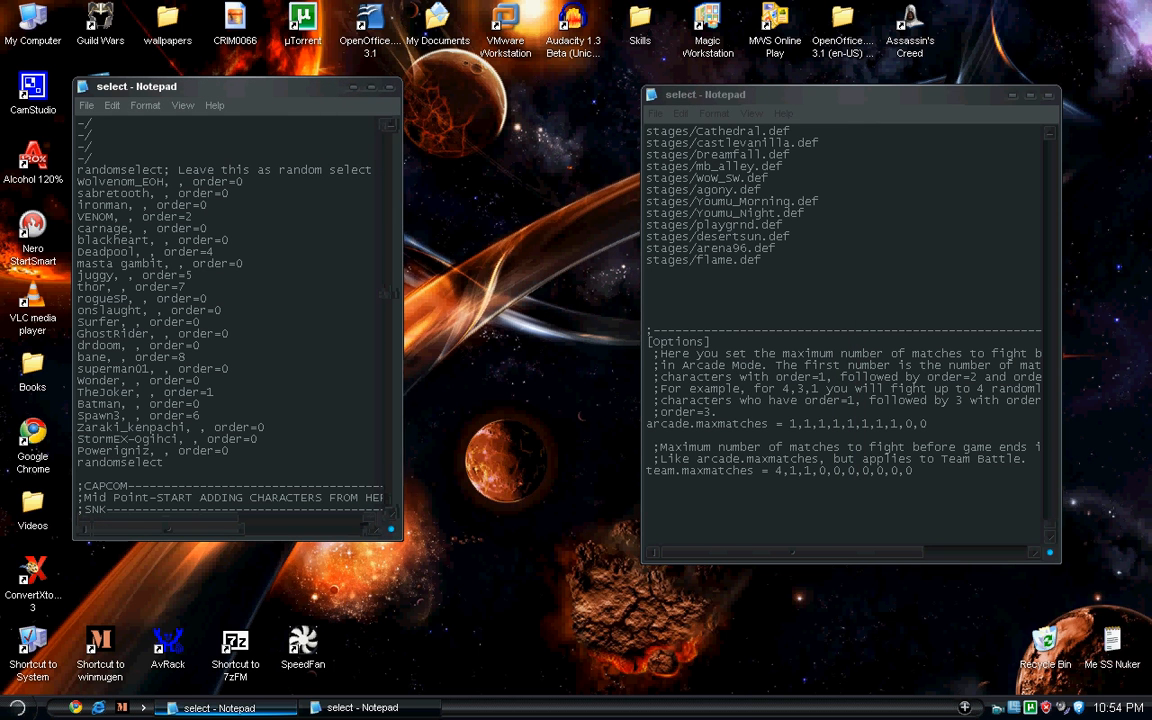
- Move the stages and options window beside the character list and make it active
{"action": "left_click_drag", "start_coordinate": [704, 94], "coordinate": [572, 96]}
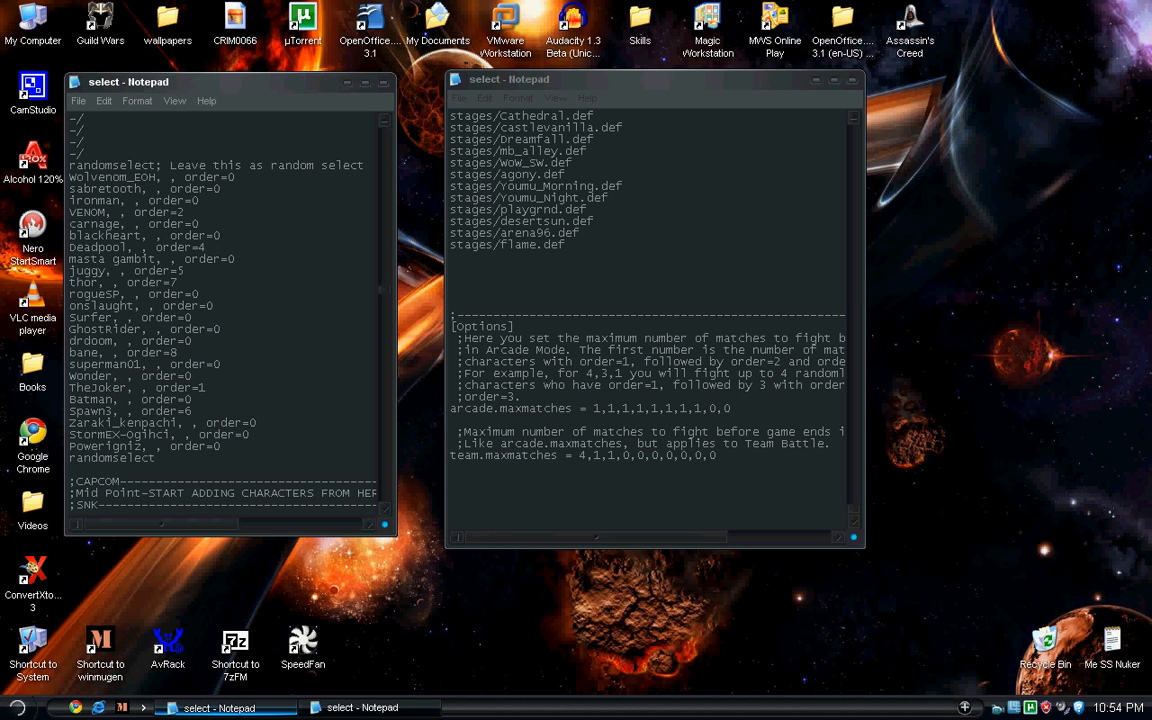
{"action": "left_click", "coordinate": [596, 408]}
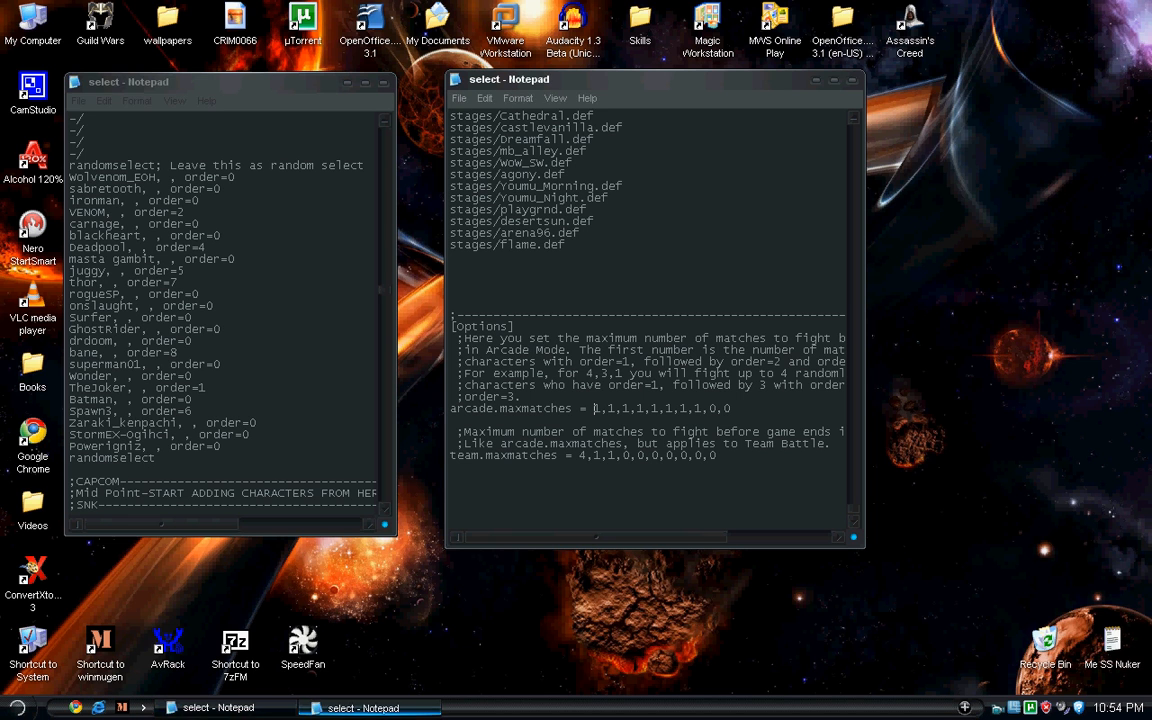
{"action": "left_click", "coordinate": [600, 408]}
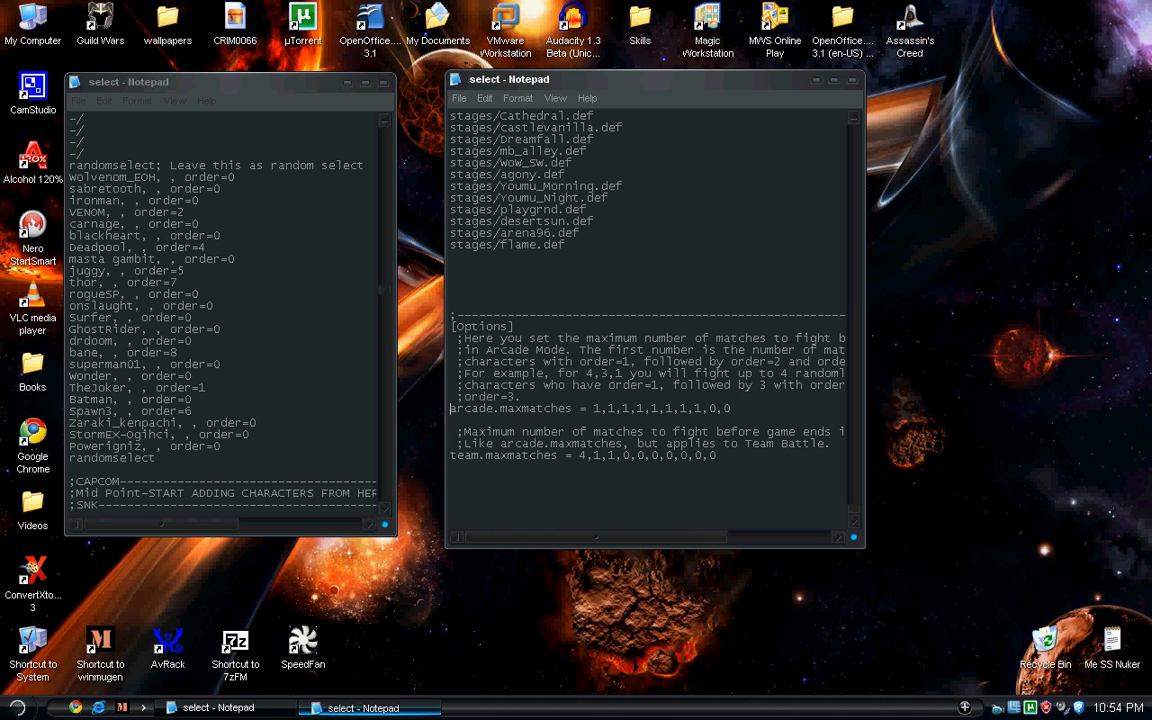
{"action": "left_click_drag", "start_coordinate": [452, 408], "coordinate": [616, 408]}
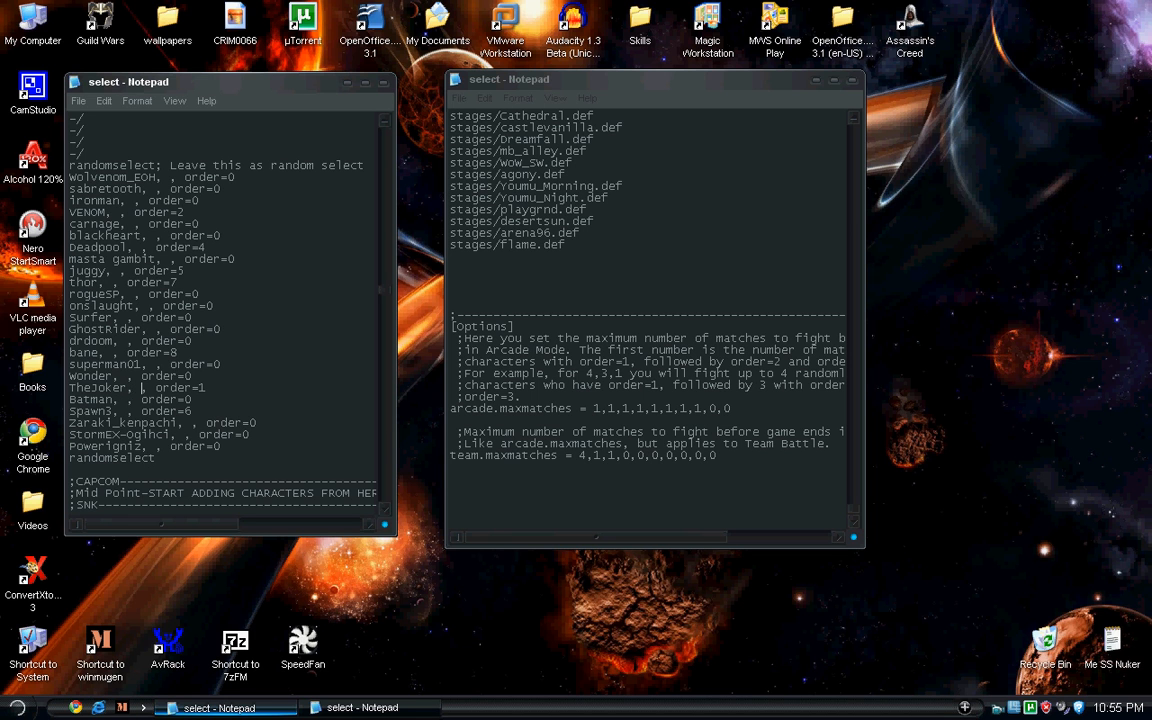
{"action": "double_click", "coordinate": [180, 388]}
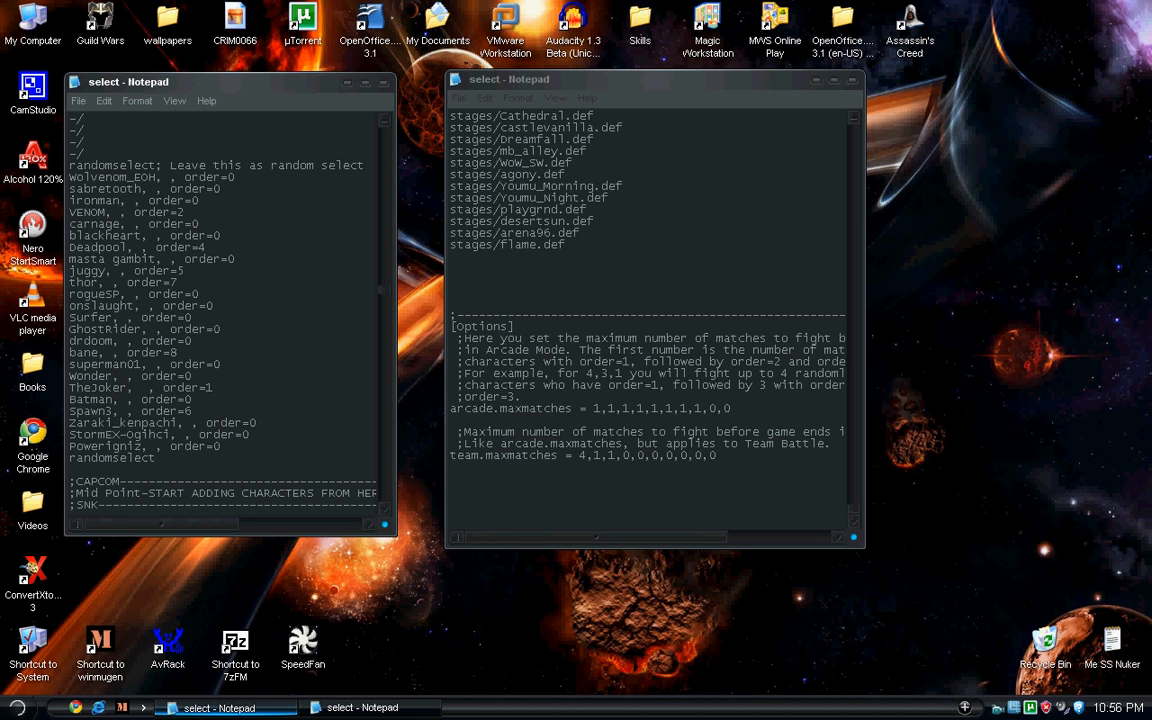
{"action": "type", "text": "name"}
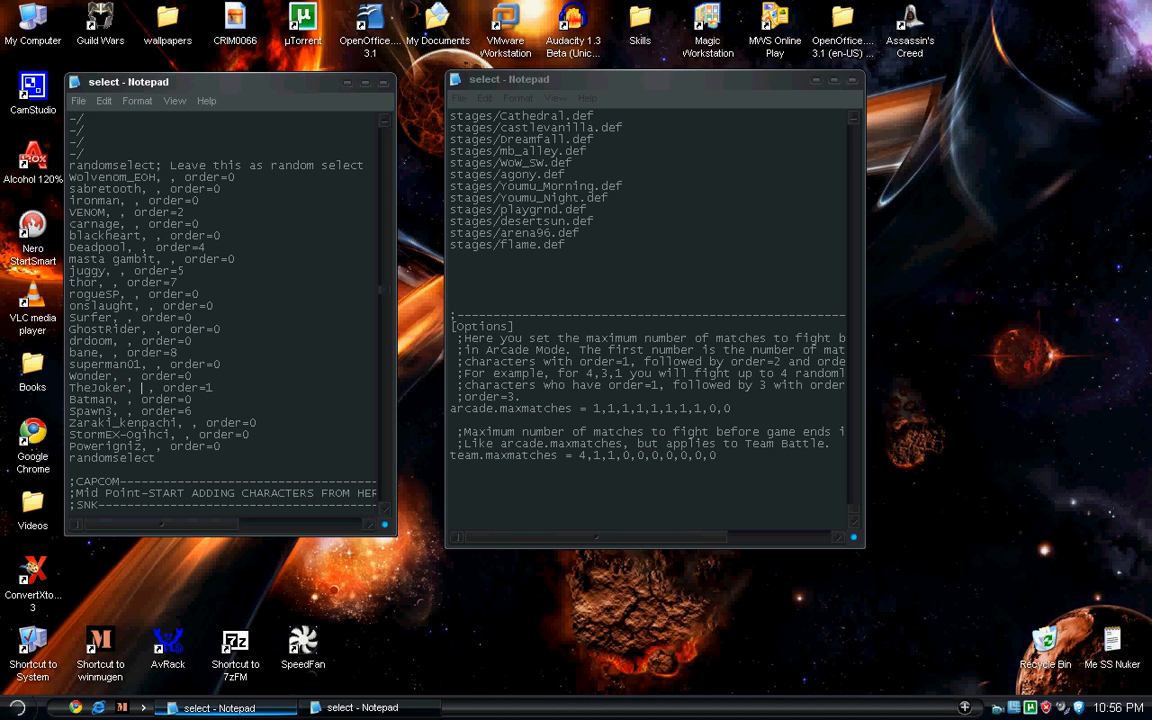
{"action": "type", "text": "stage/"}
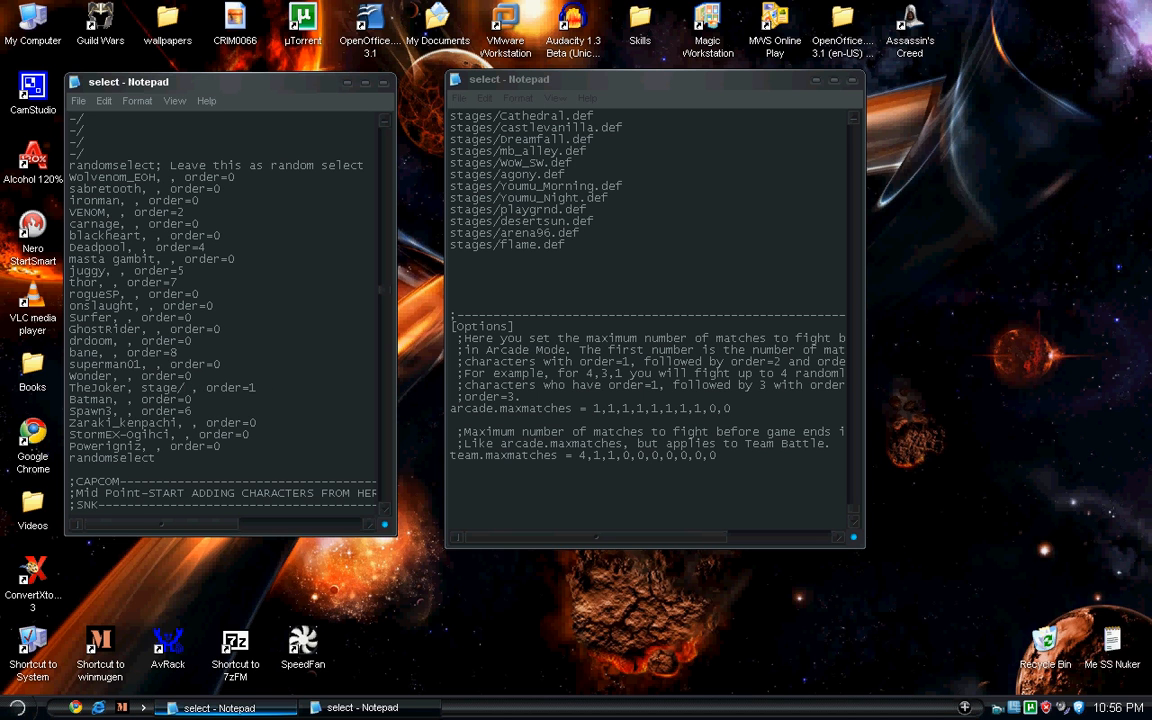
{"action": "type", "text": "name.def"}
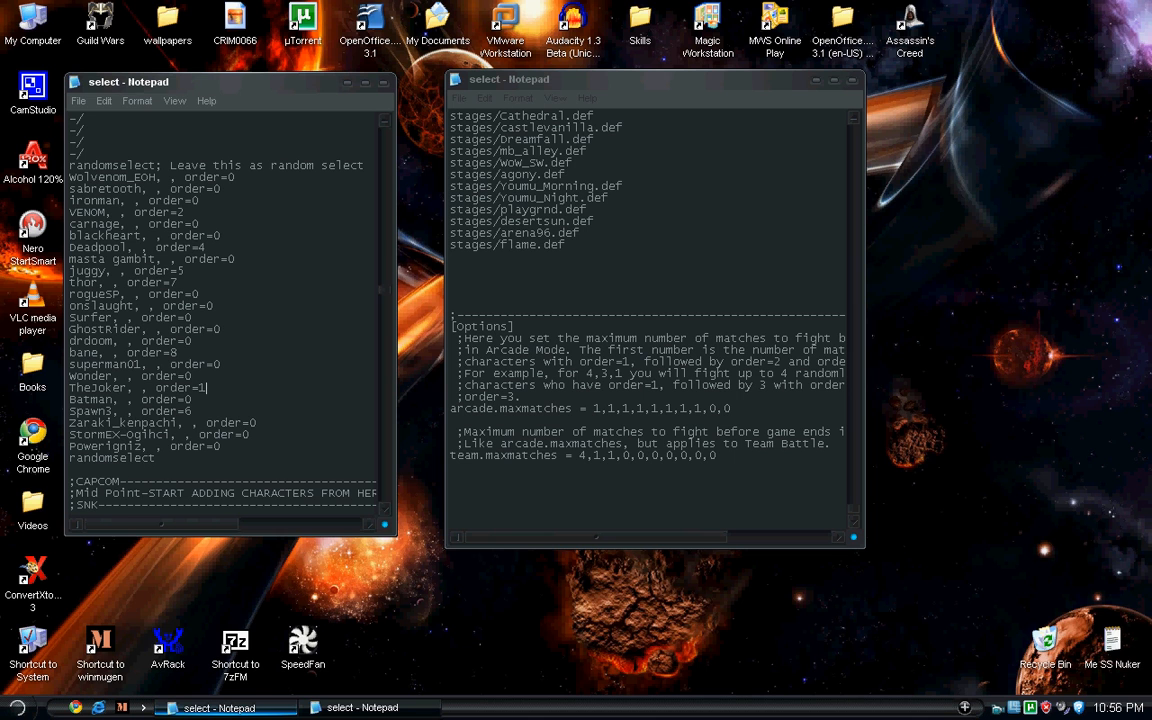
- Edit a character's order value to 2, then move to the arcade.maxmatches line
{"action": "double_click", "coordinate": [176, 388]}
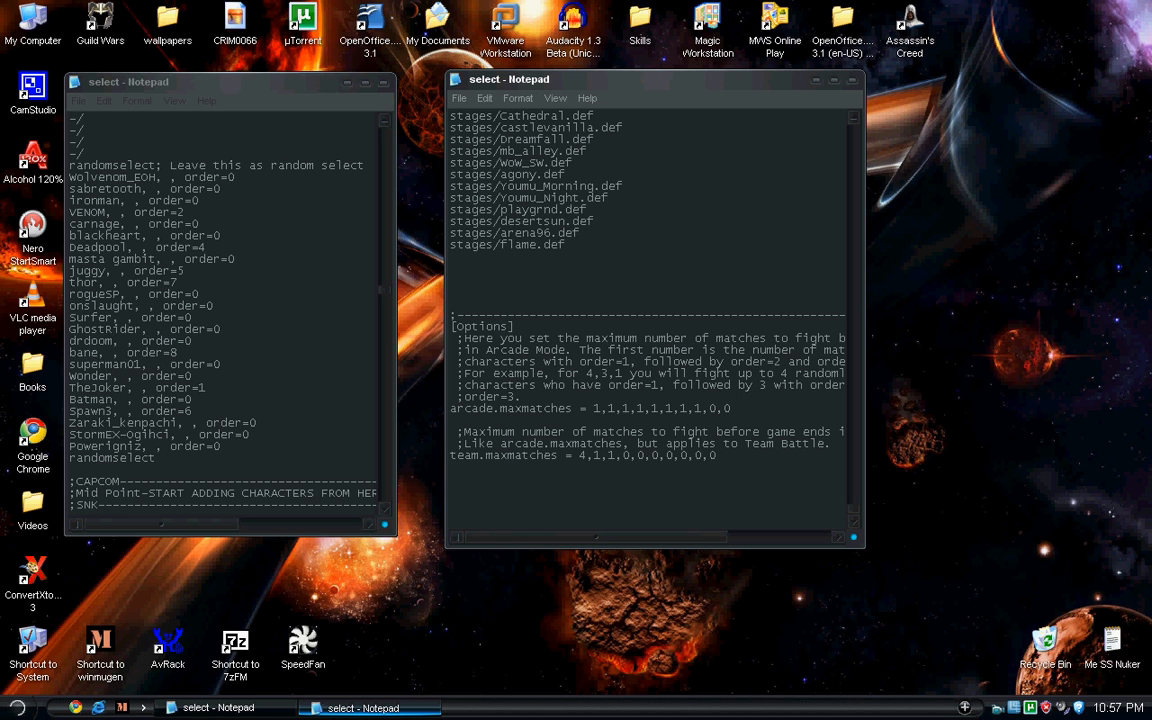
{"action": "type", "text": "2"}
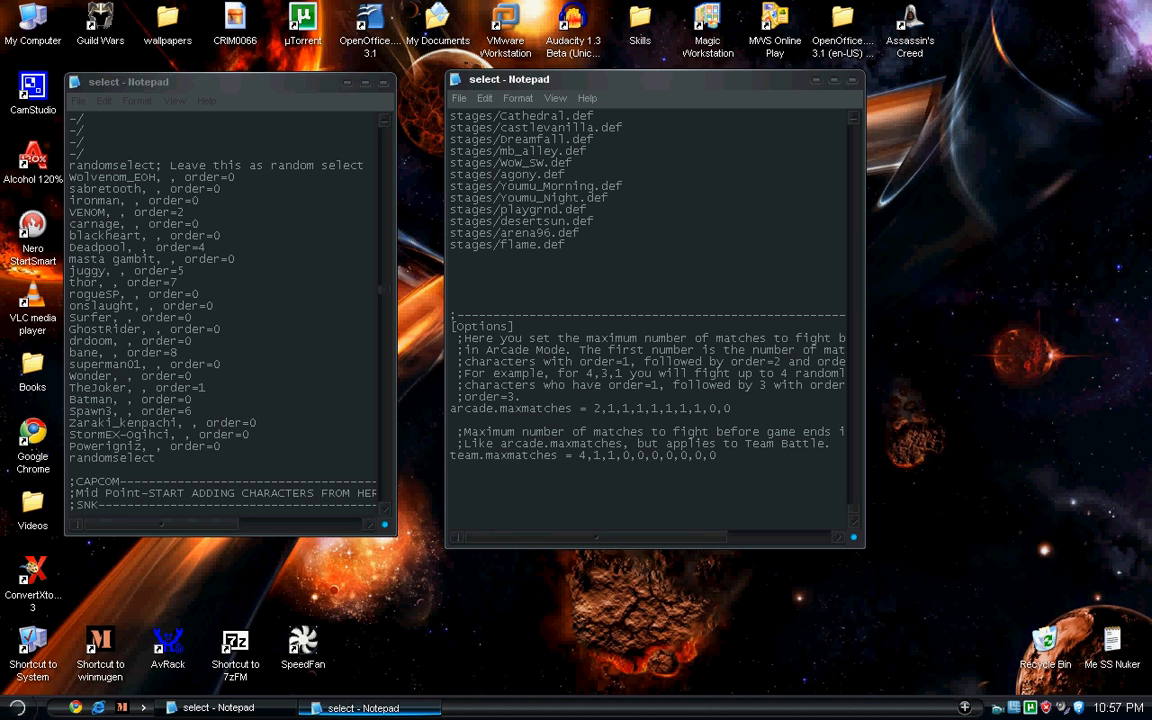
{"action": "key", "text": "Backspace"}
{"action": "type", "text": "1"}
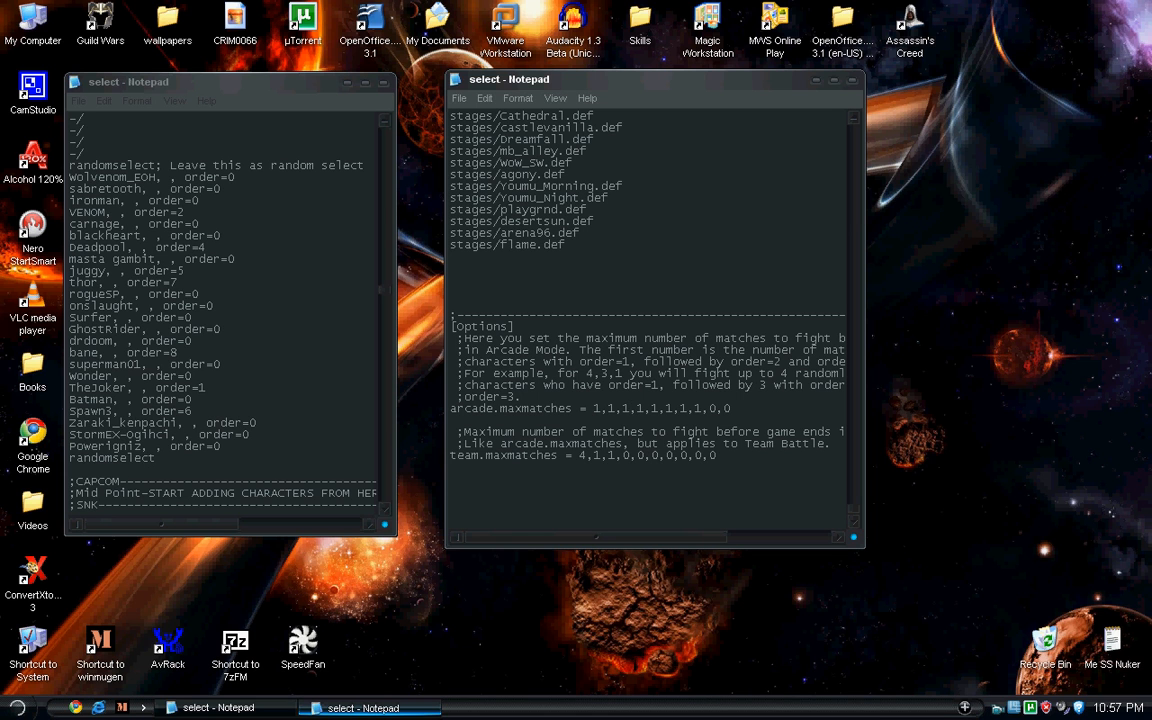
{"action": "left_click", "coordinate": [600, 408]}
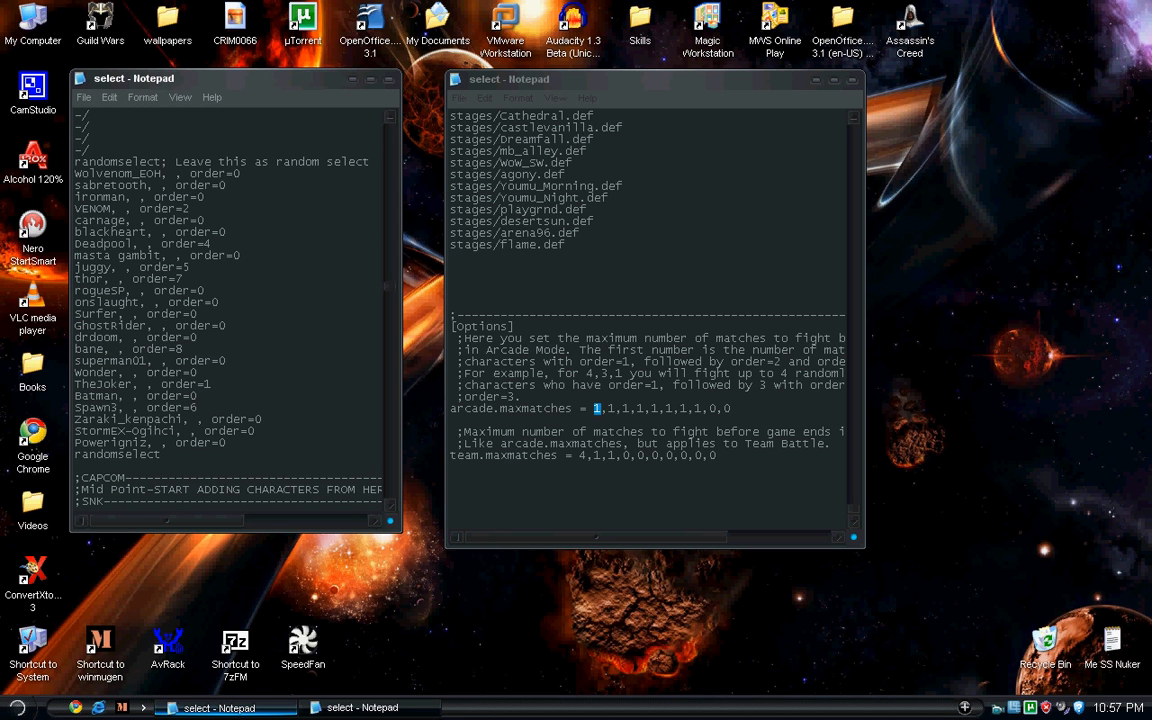
{"action": "left_click", "coordinate": [200, 408]}
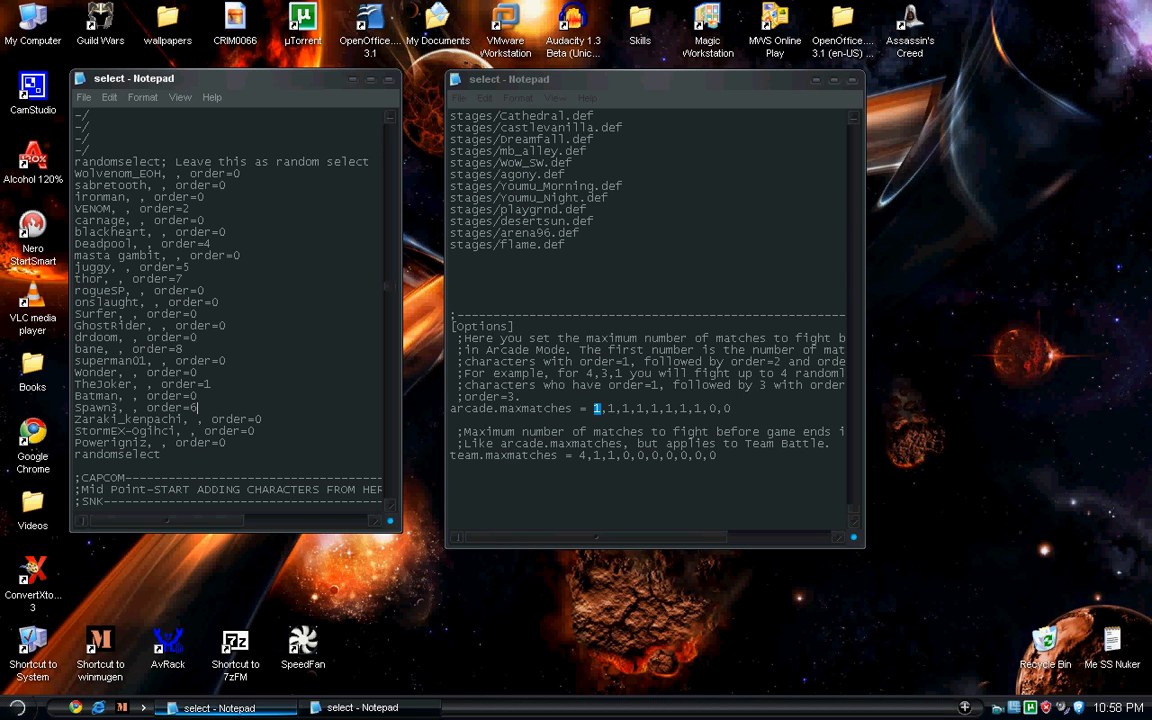
{"action": "double_click", "coordinate": [176, 172]}
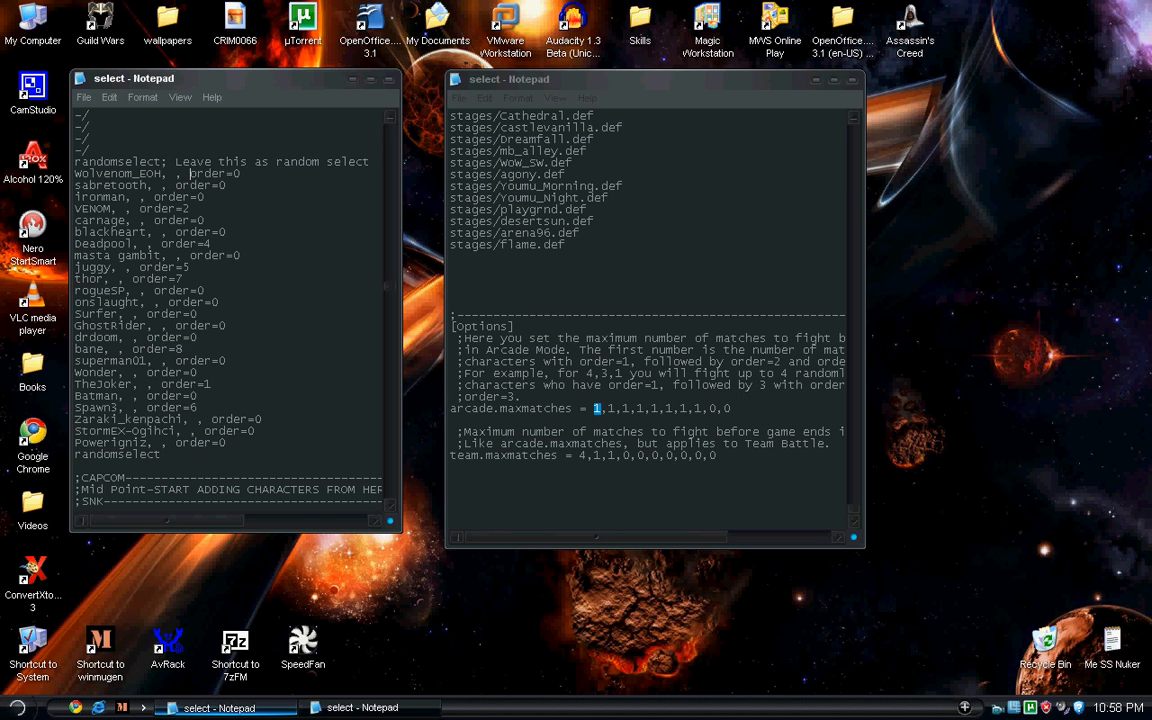
{"action": "double_click", "coordinate": [204, 172]}
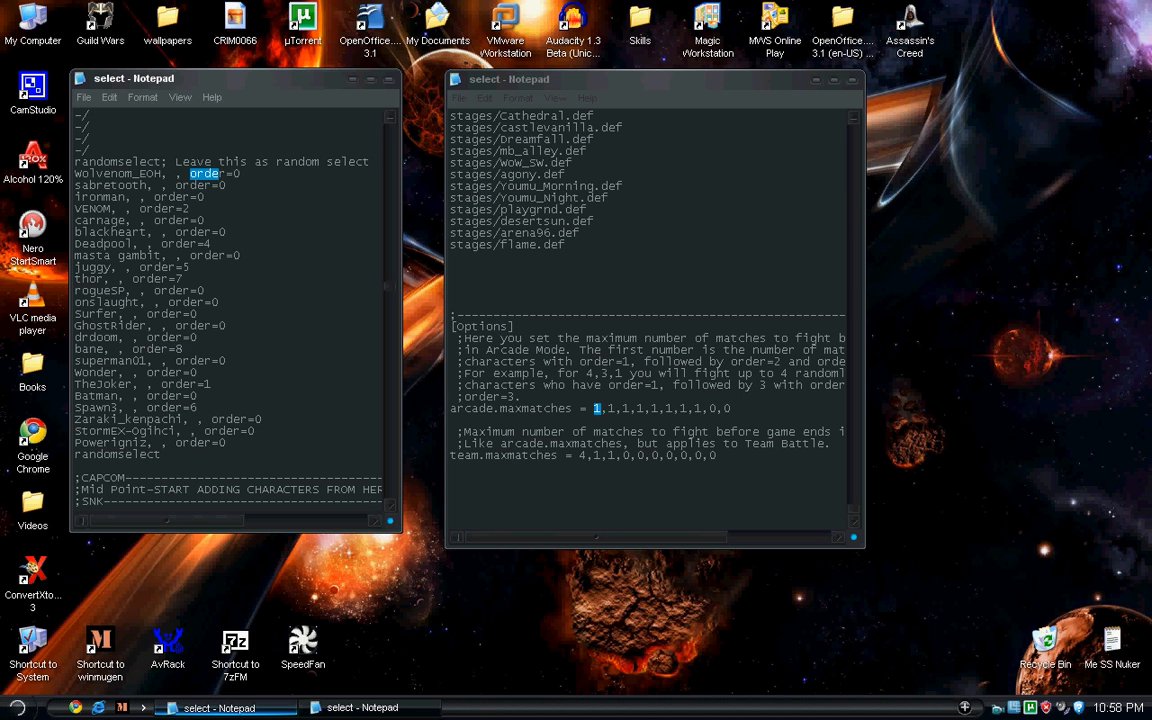
{"action": "left_click", "coordinate": [210, 172]}
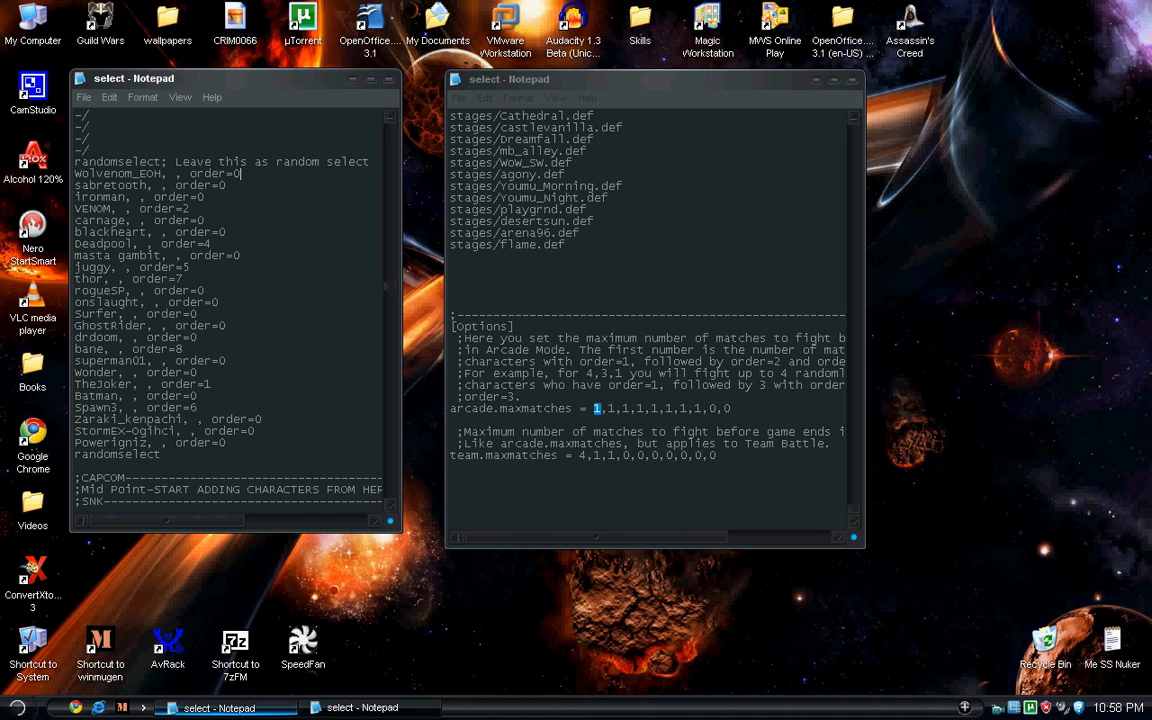
{"action": "double_click", "coordinate": [208, 172]}
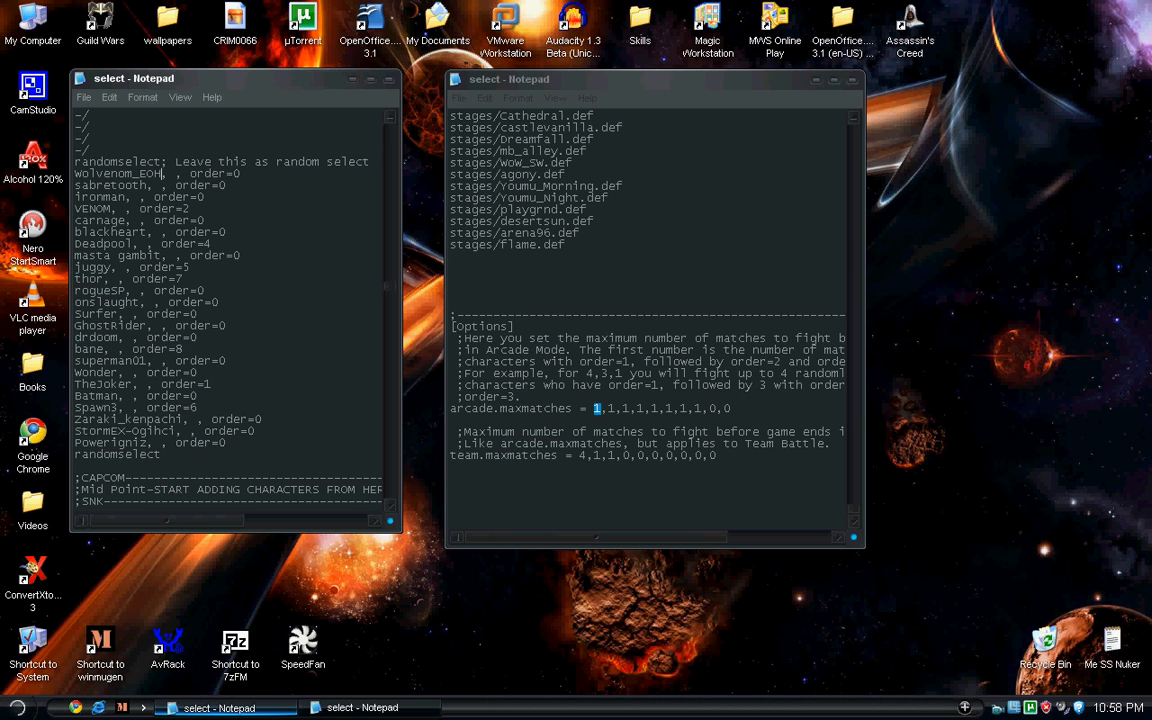
- Overwrite the named character lines with a long run of randomselect entries
{"action": "double_click", "coordinate": [170, 172]}
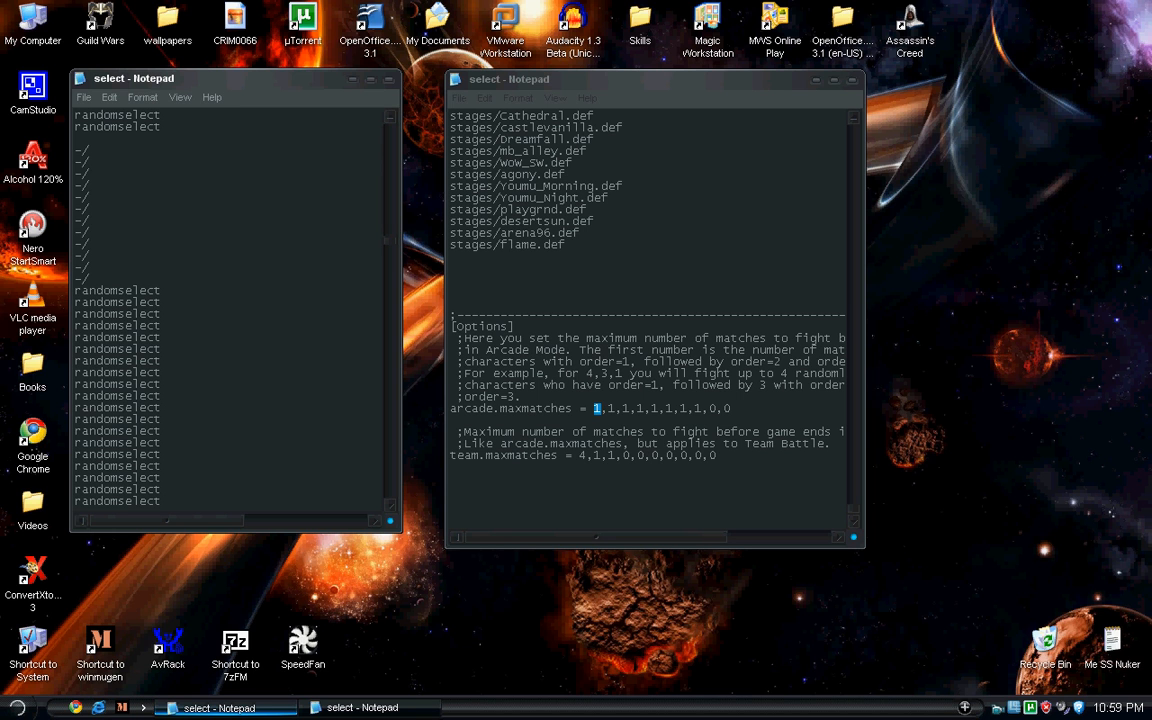
- Close the stages file choosing No at the save prompt, then close the character list
{"action": "double_click", "coordinate": [110, 290]}
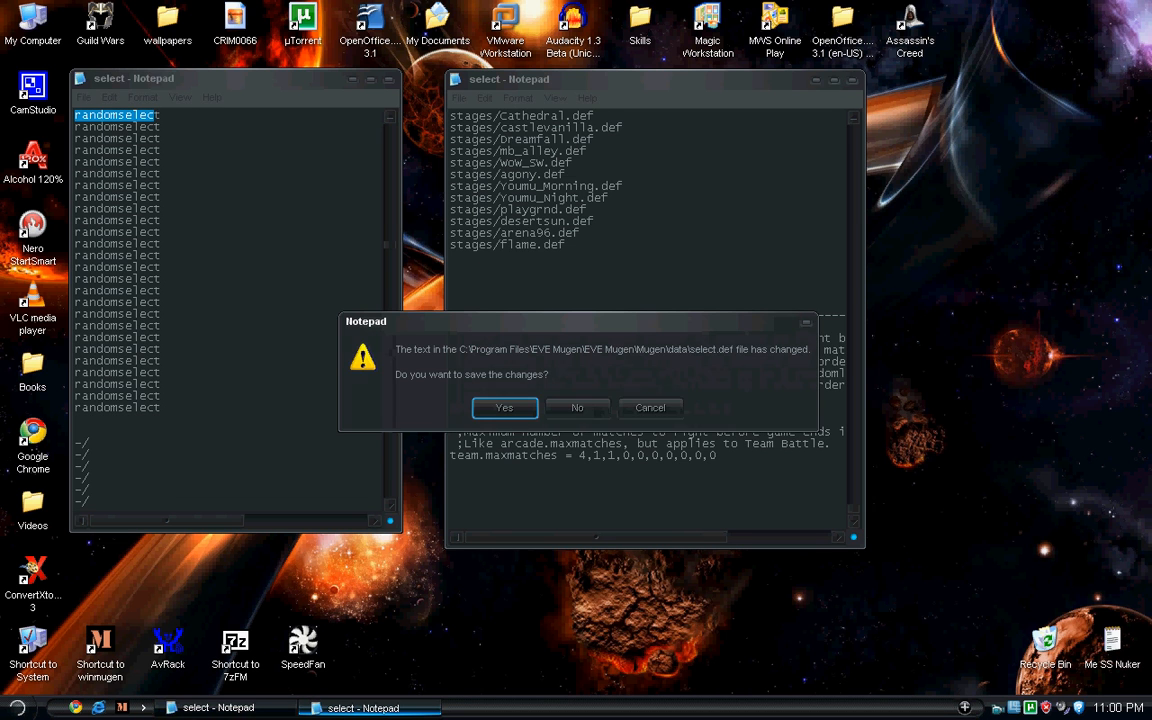
{"action": "left_click", "coordinate": [576, 408]}
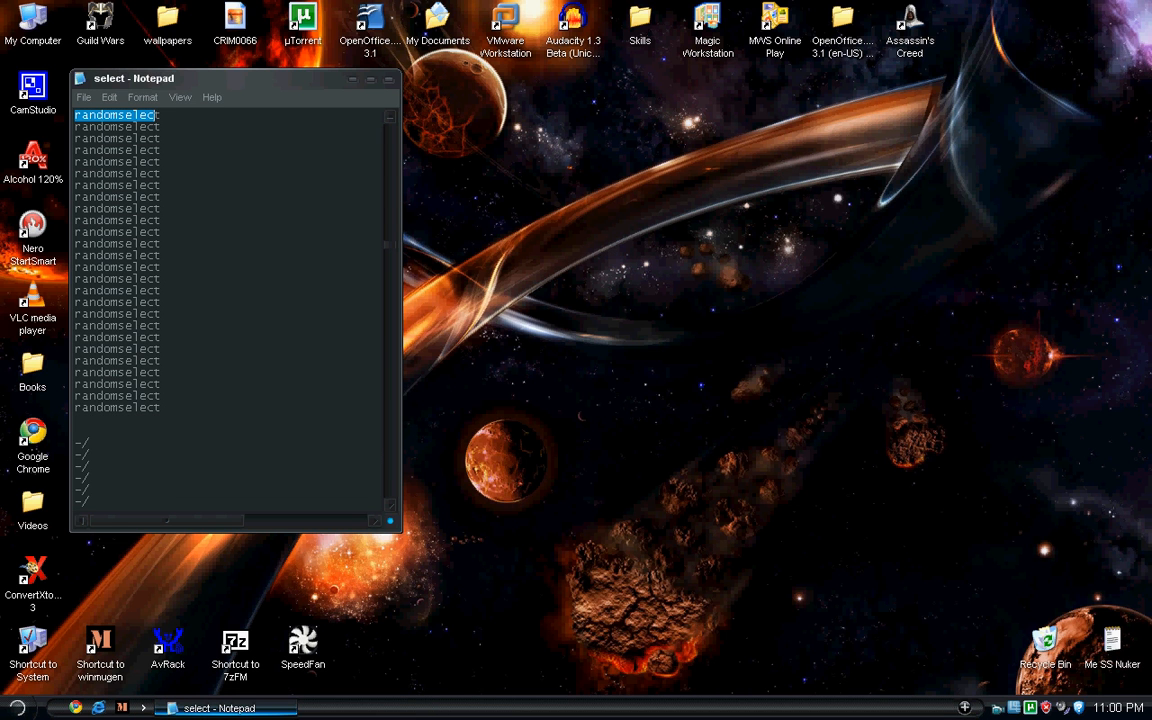
{"action": "left_click", "coordinate": [388, 78]}
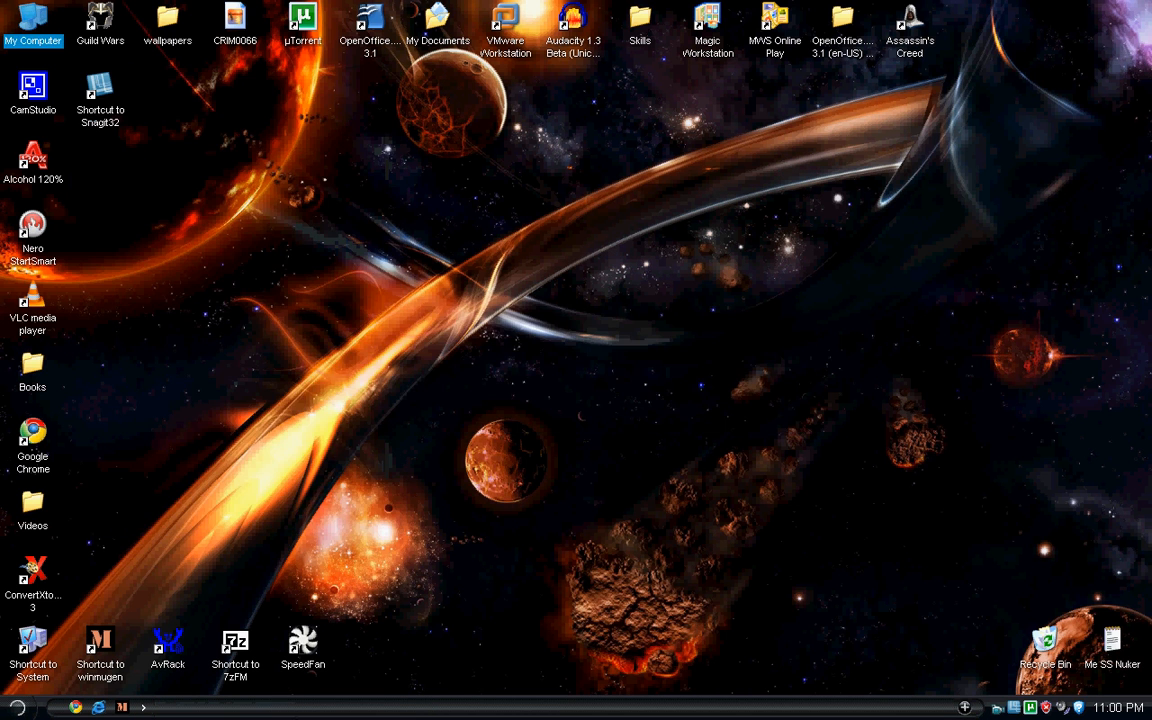